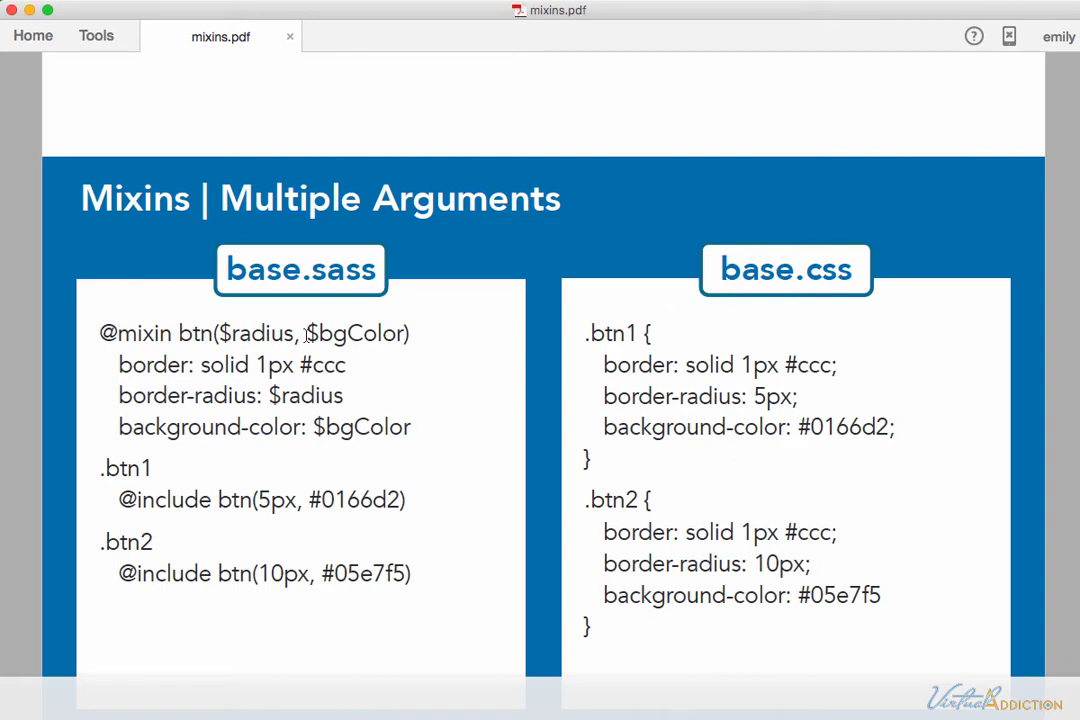
mouse_move(316, 338)
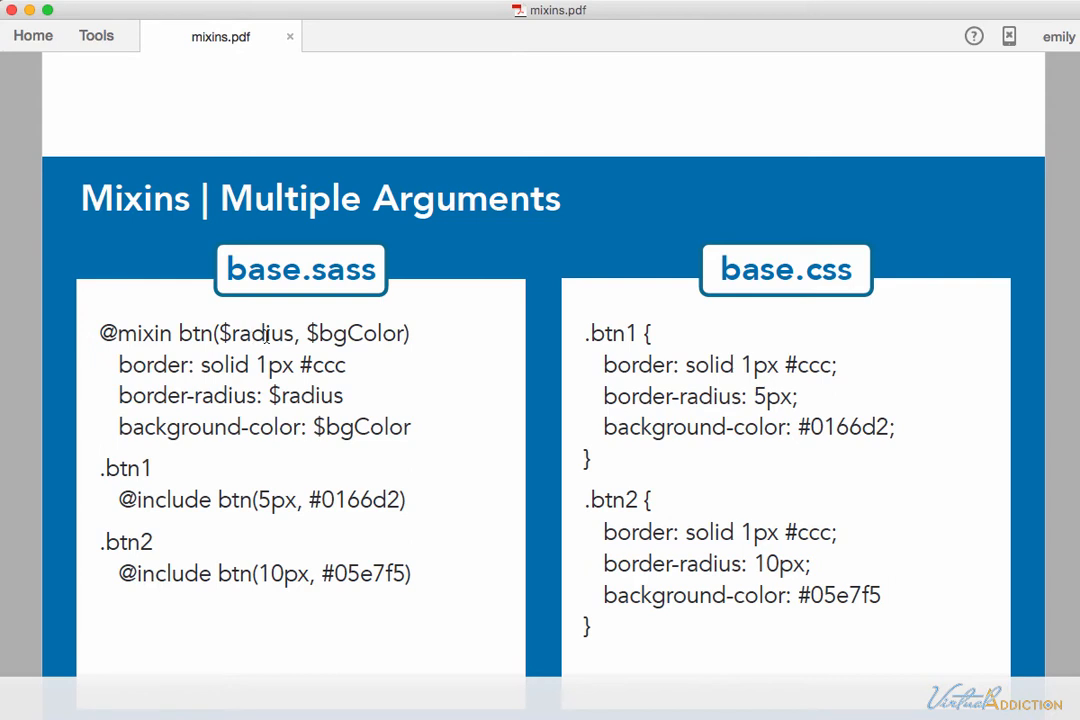
mouse_move(376, 334)
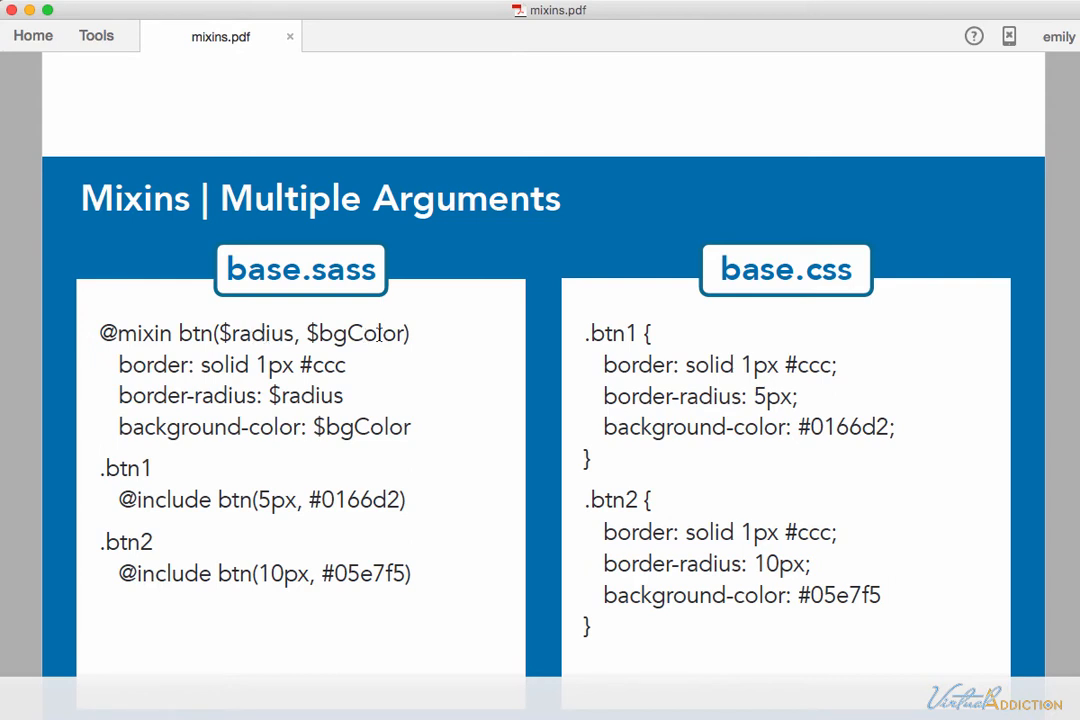
mouse_move(160, 384)
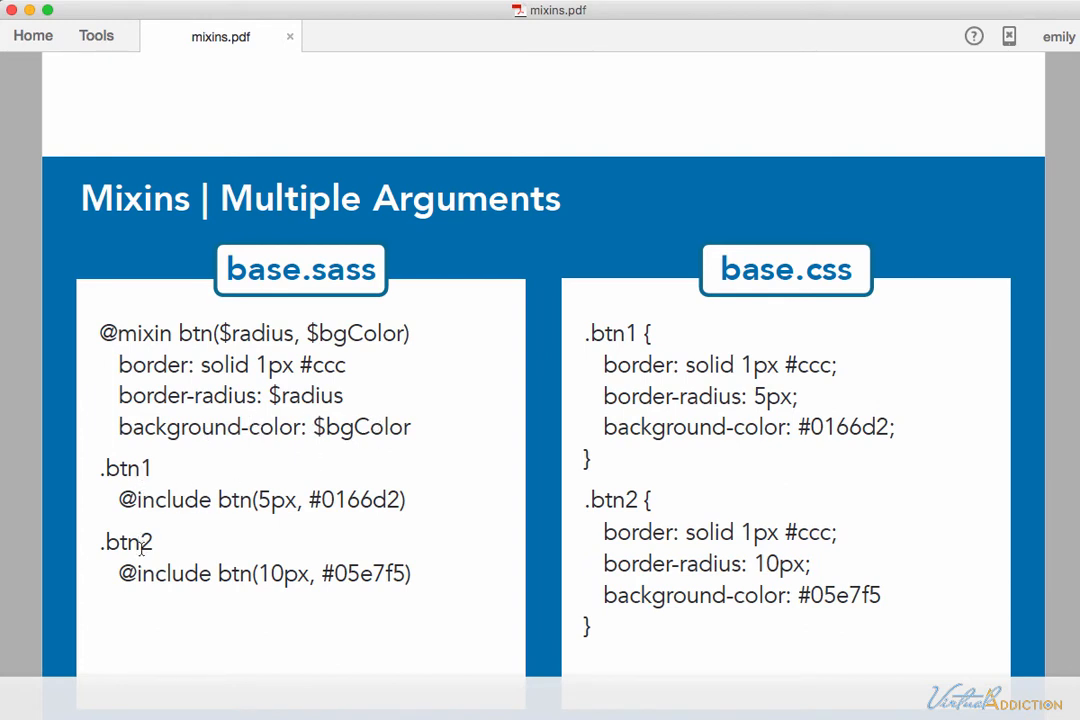
mouse_move(110, 468)
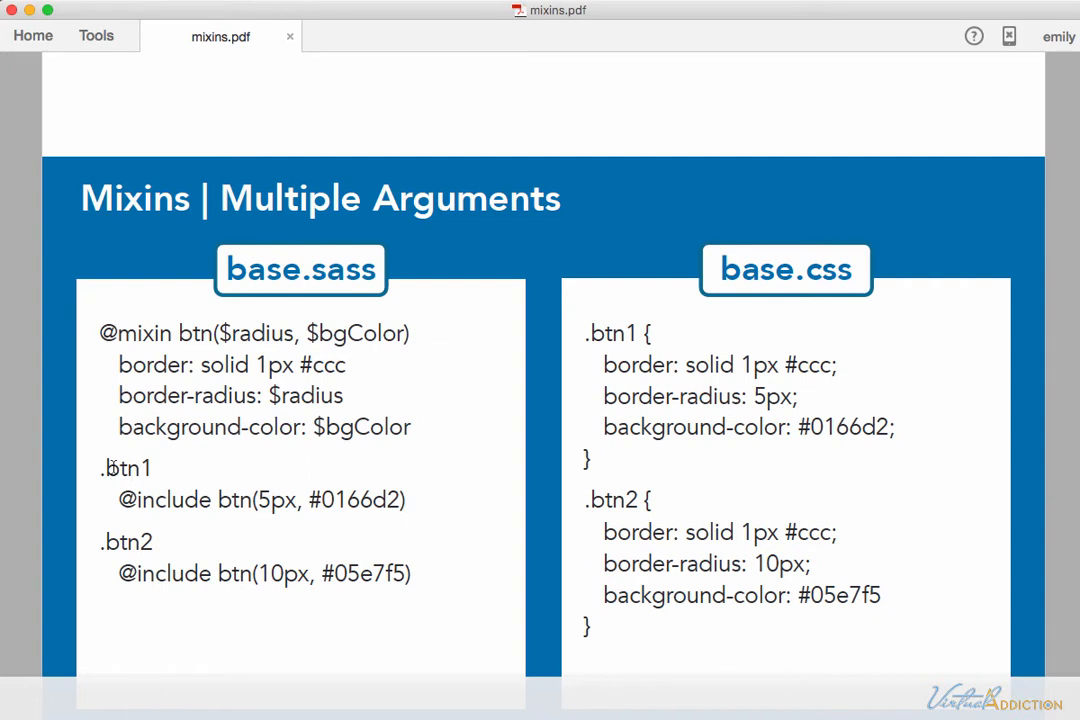
mouse_move(148, 552)
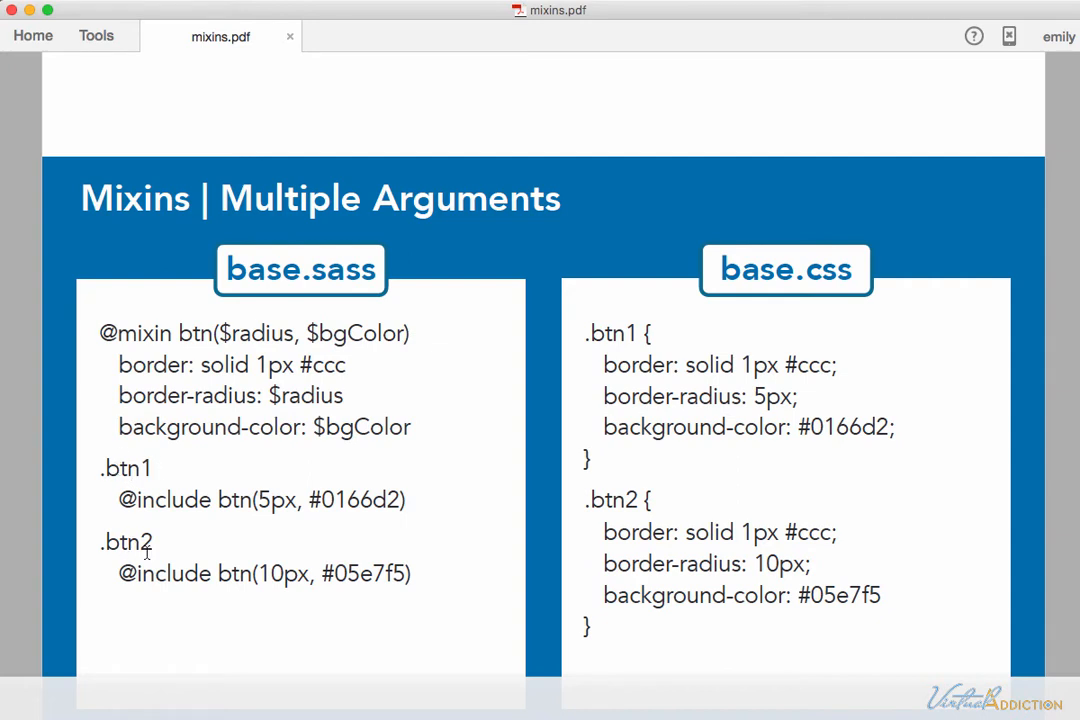
mouse_move(296, 500)
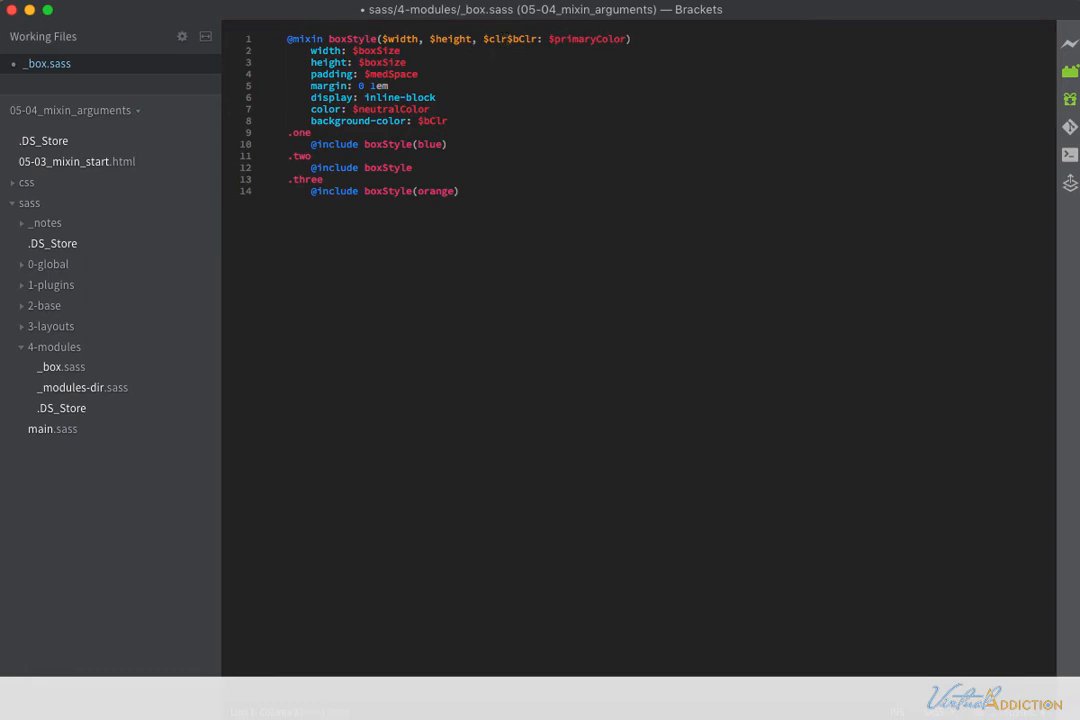
- Add $width, $height and $clr: #333 to the boxStyle signature and use them for width, height and color
text(,)
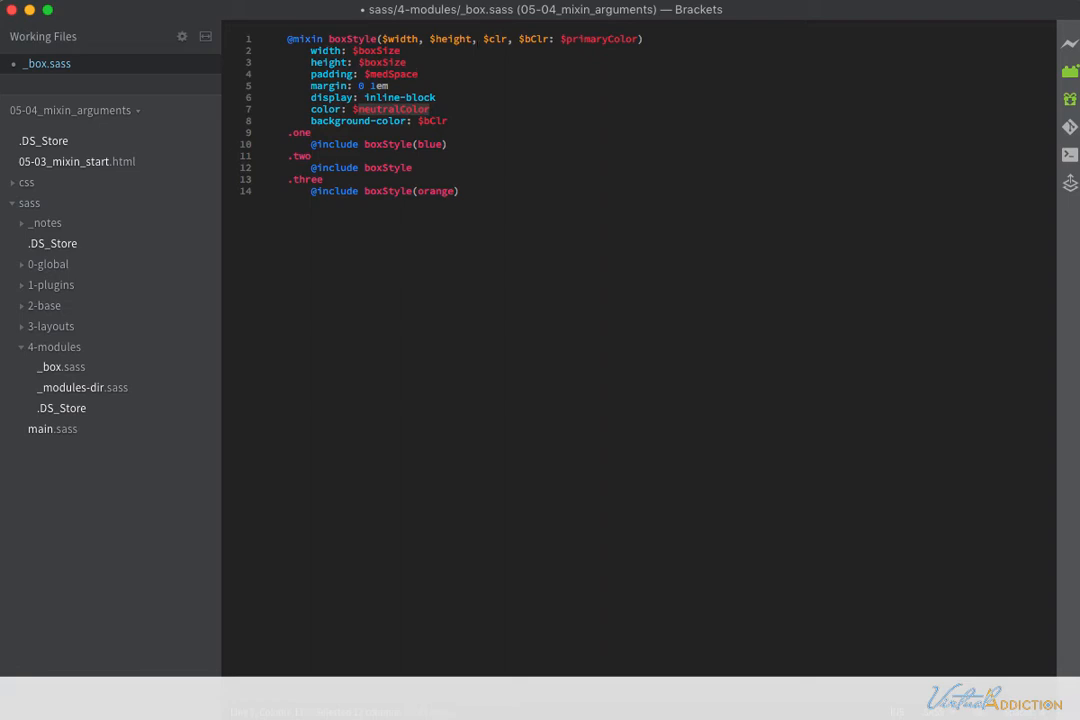
text($clr)
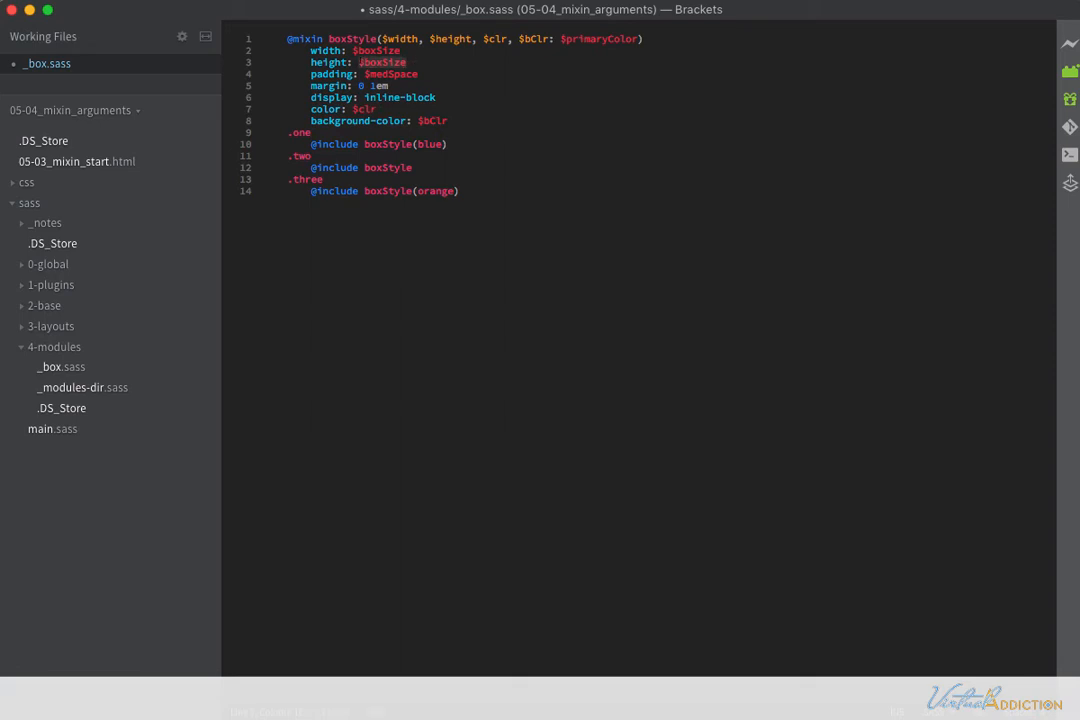
text($height)
click(464, 38)
text(: )
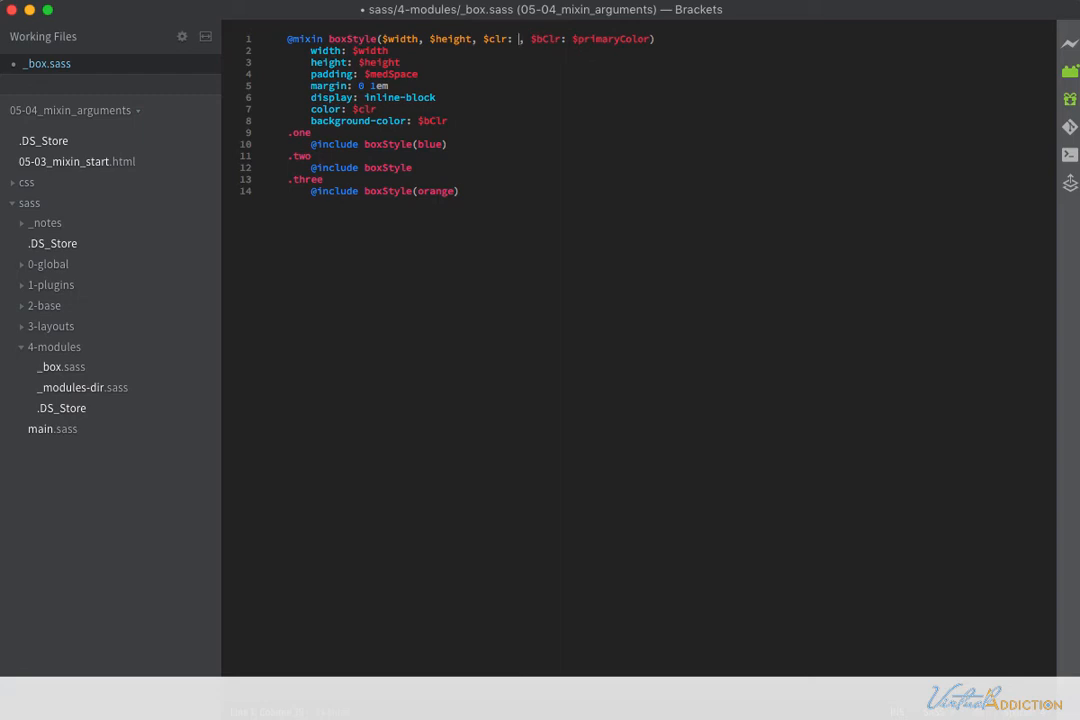
text(#)
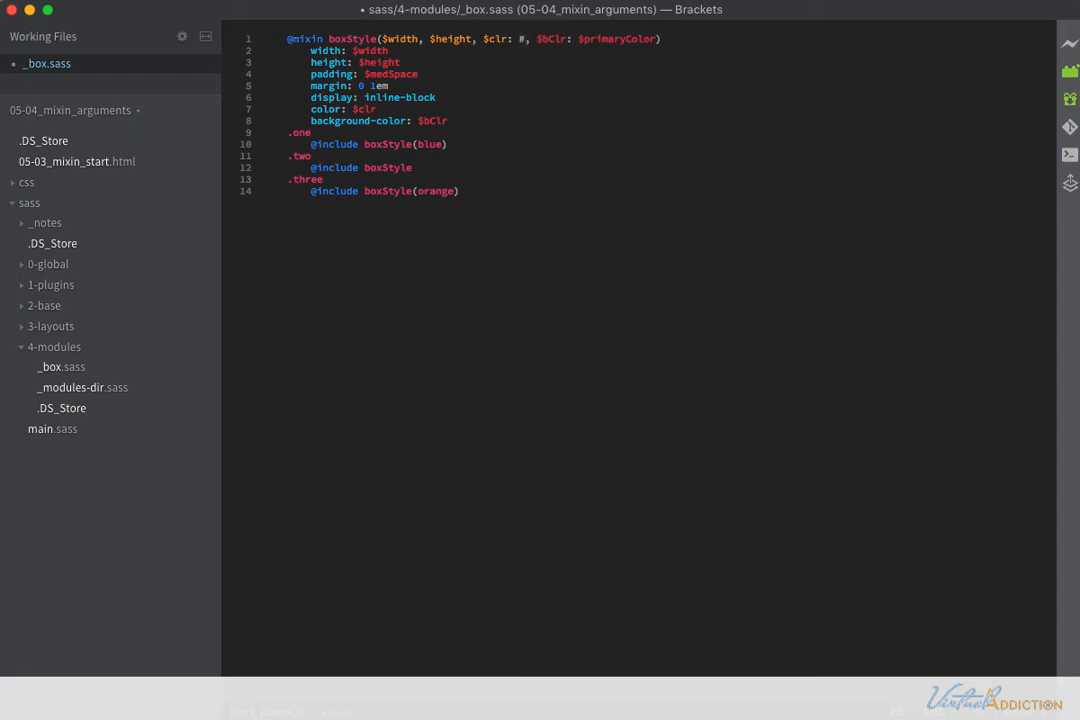
text(333)
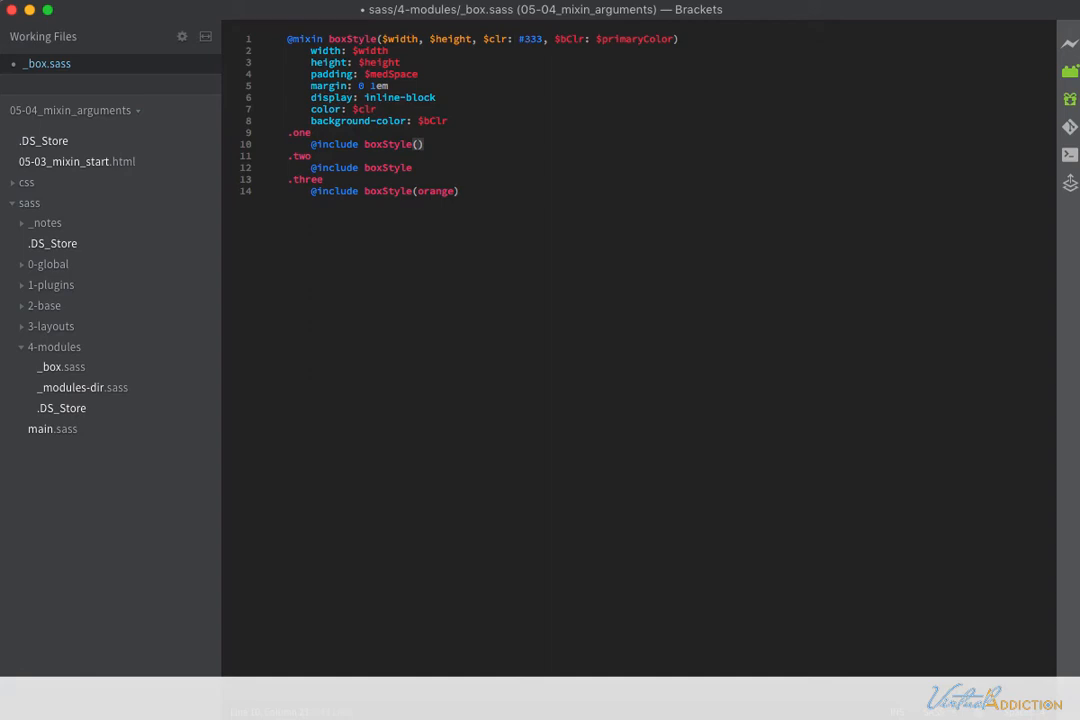
- Pass 150px and 100px as width and height in the .one boxStyle include
text(150,)
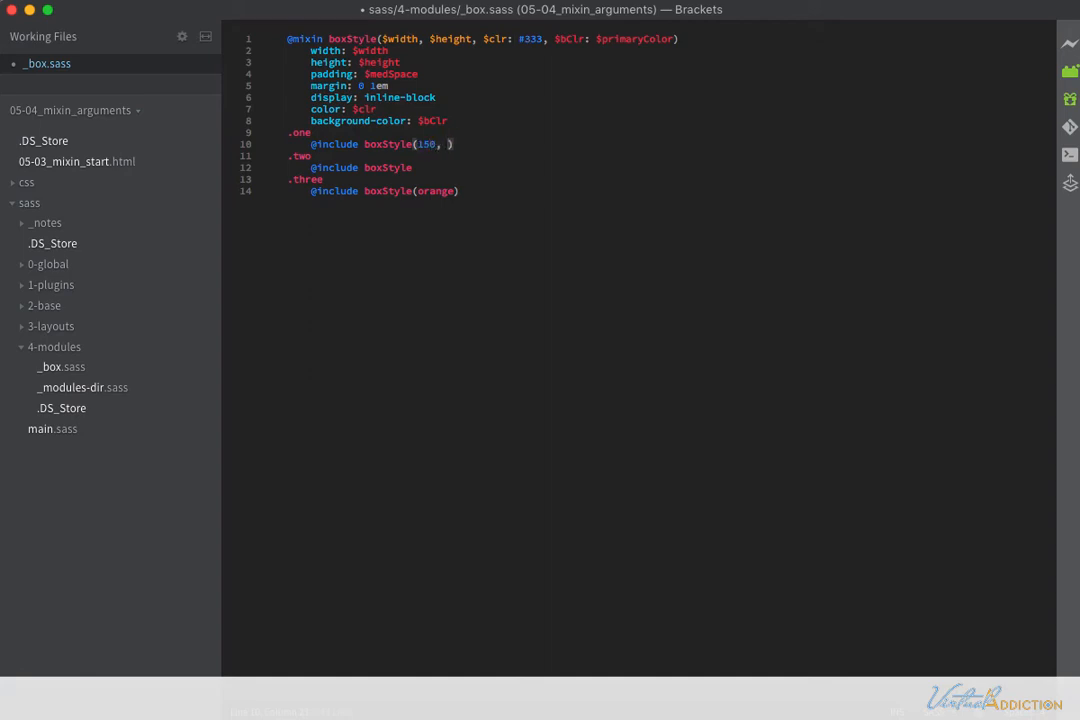
text(100)
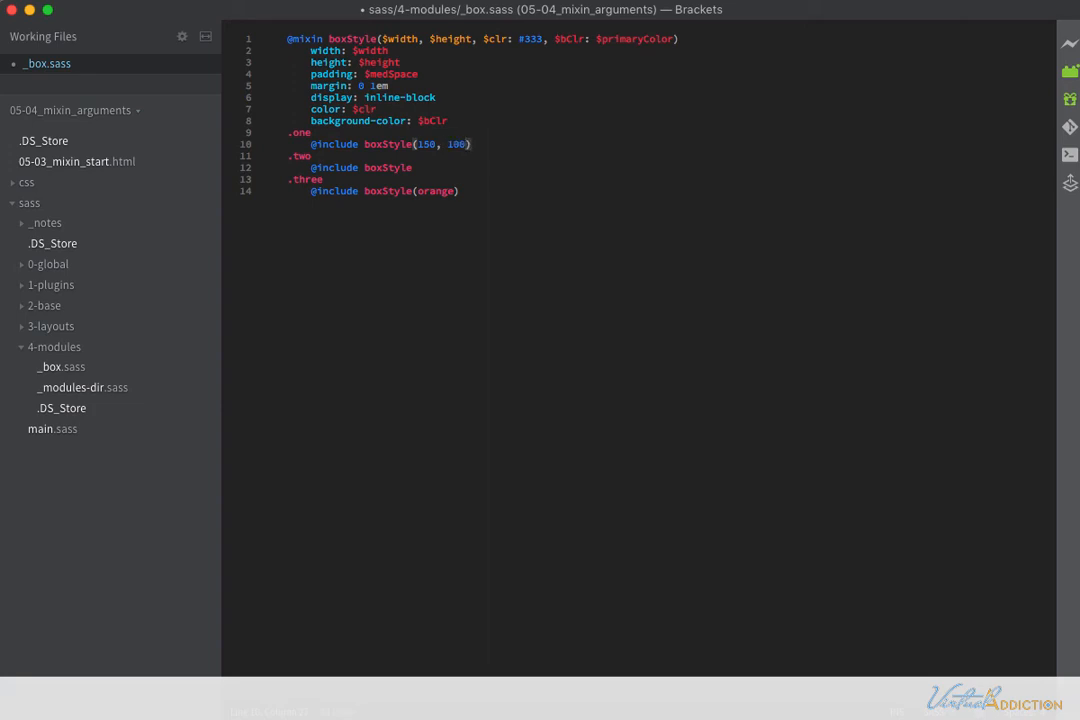
text(px)
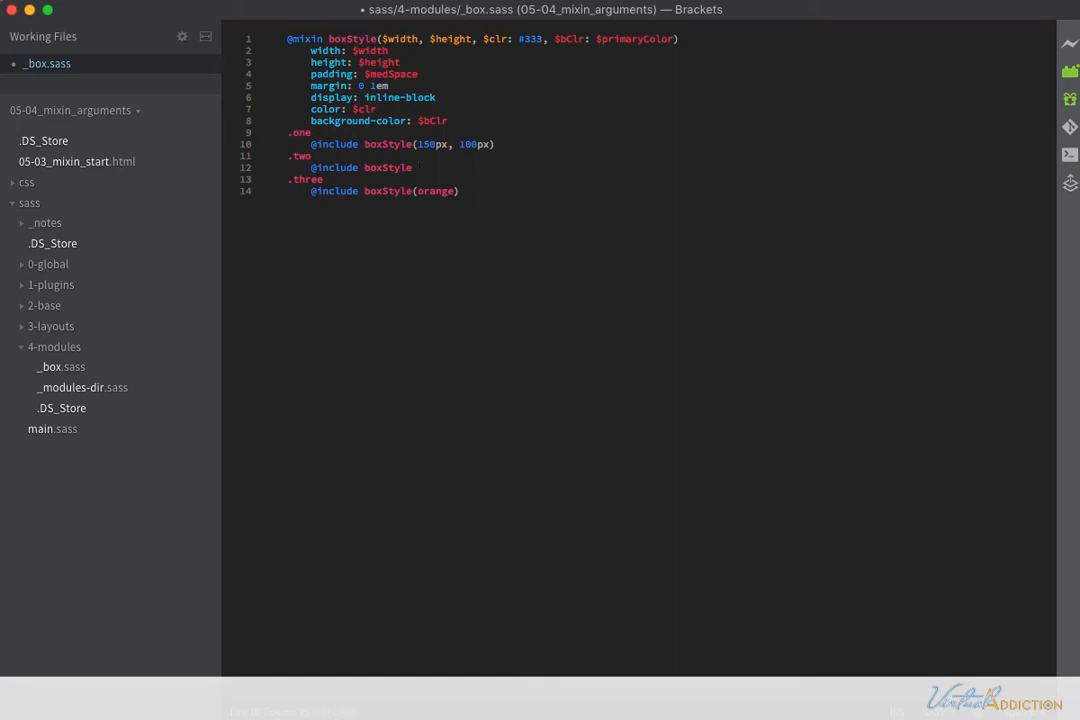
text(56)
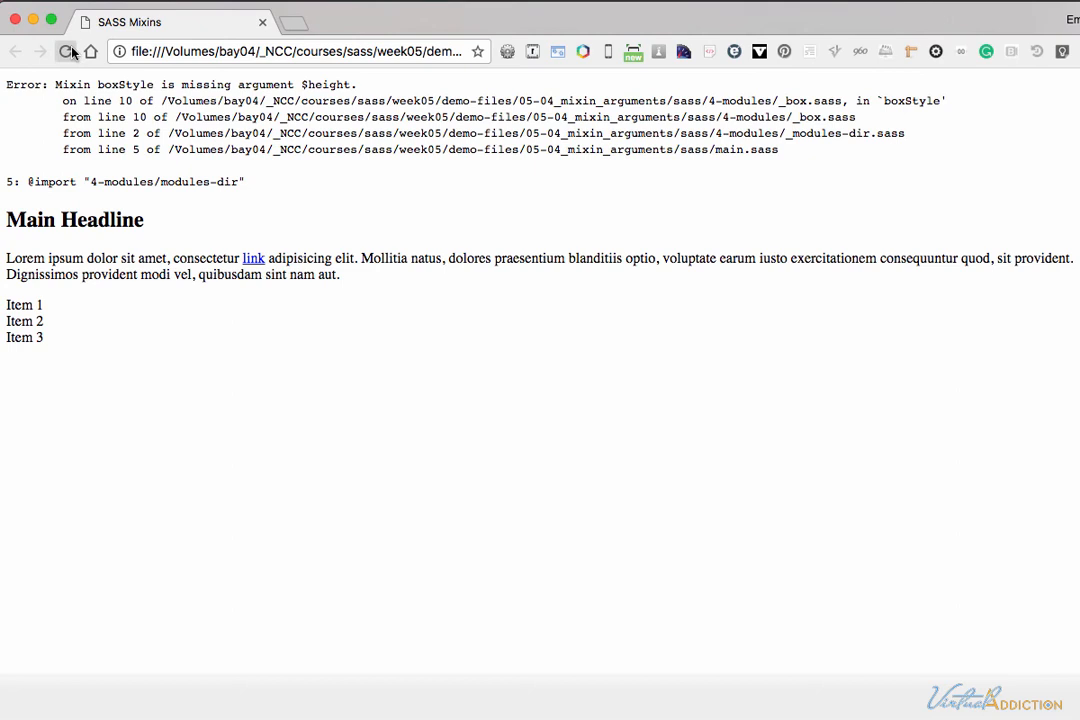
- Reload the SASS Mixins page so Item 1 renders as a larger green box
click(66, 52)
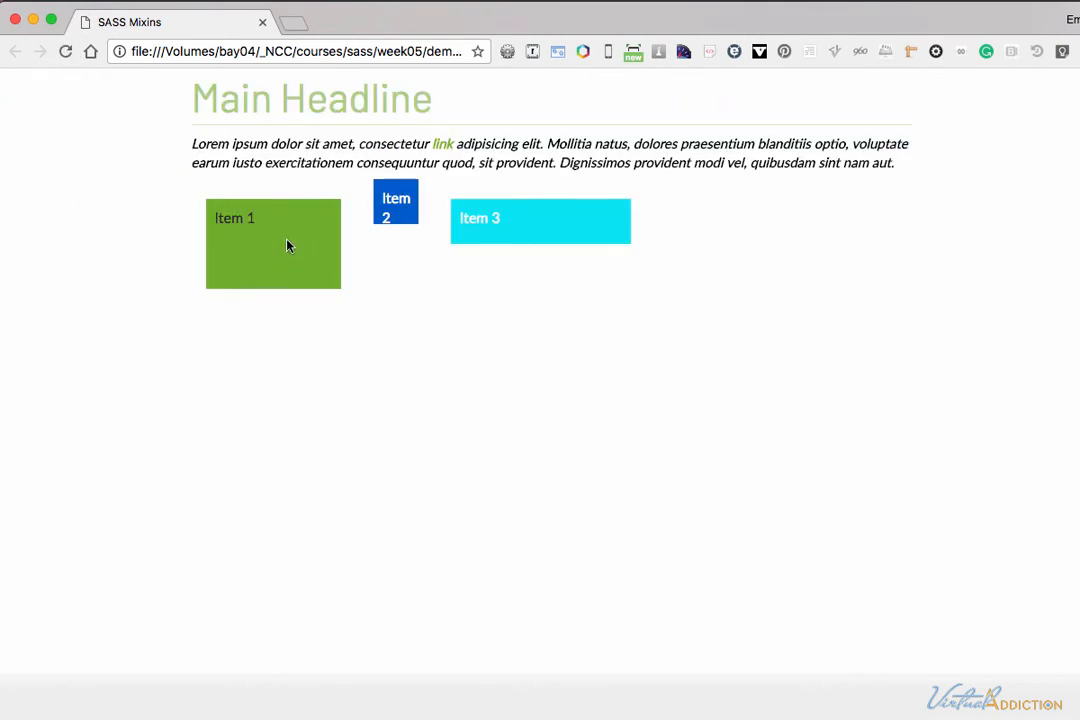
mouse_move(252, 240)
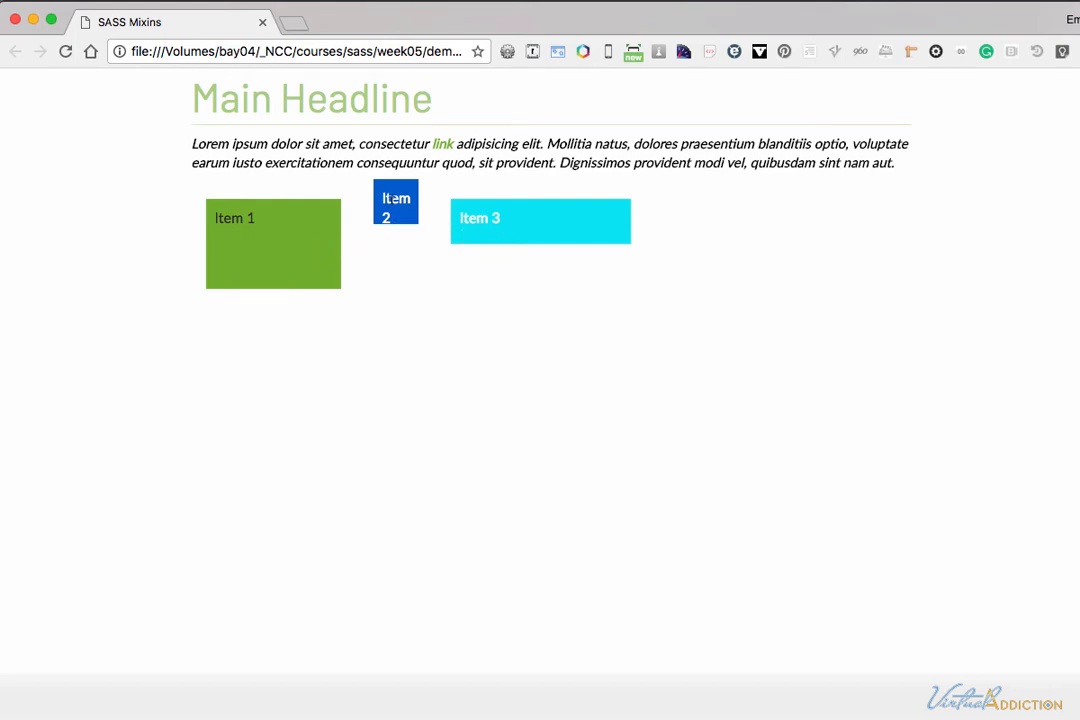
mouse_move(294, 324)
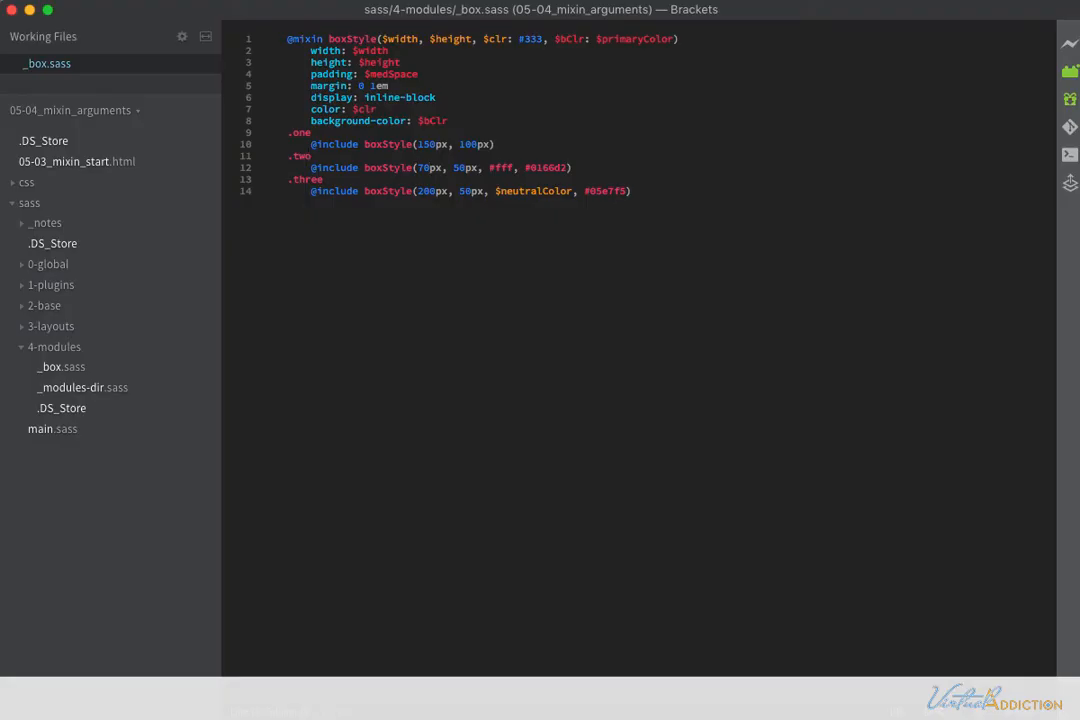
- Set .two to boxStyle(70px, 50px, #fff, #0166d2) and .three to boxStyle(200px, 50px, $neutralColor, #05e7f5)
click(428, 168)
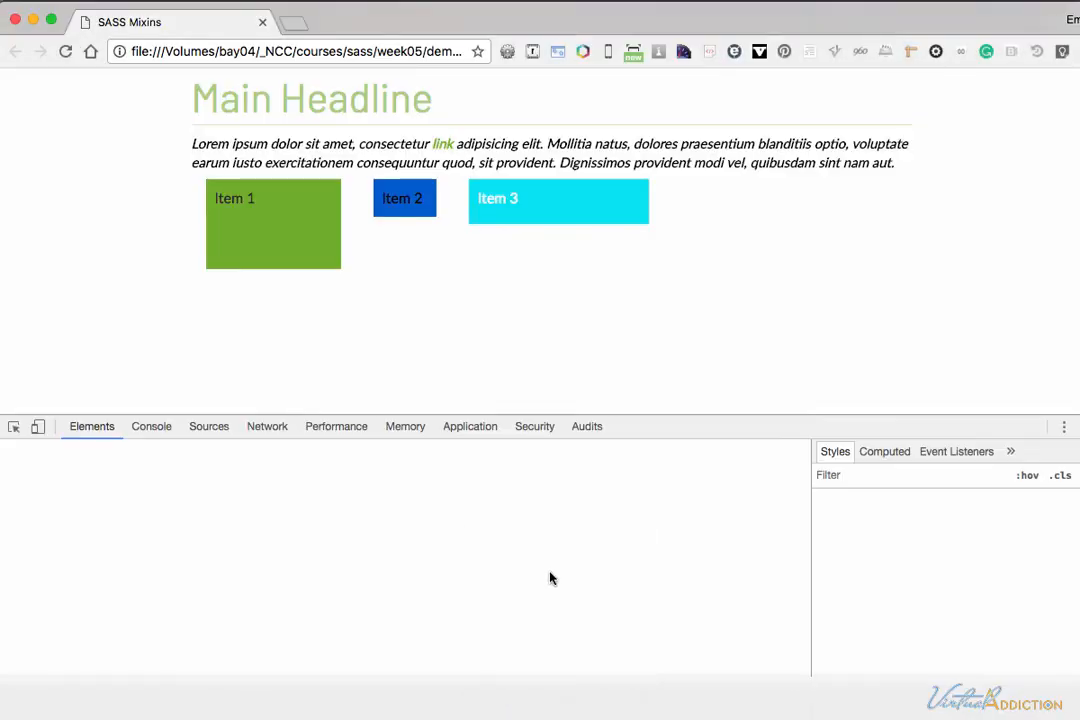
- Inspect div.box.two in DevTools to view its compiled width, padding and background-color
click(404, 198)
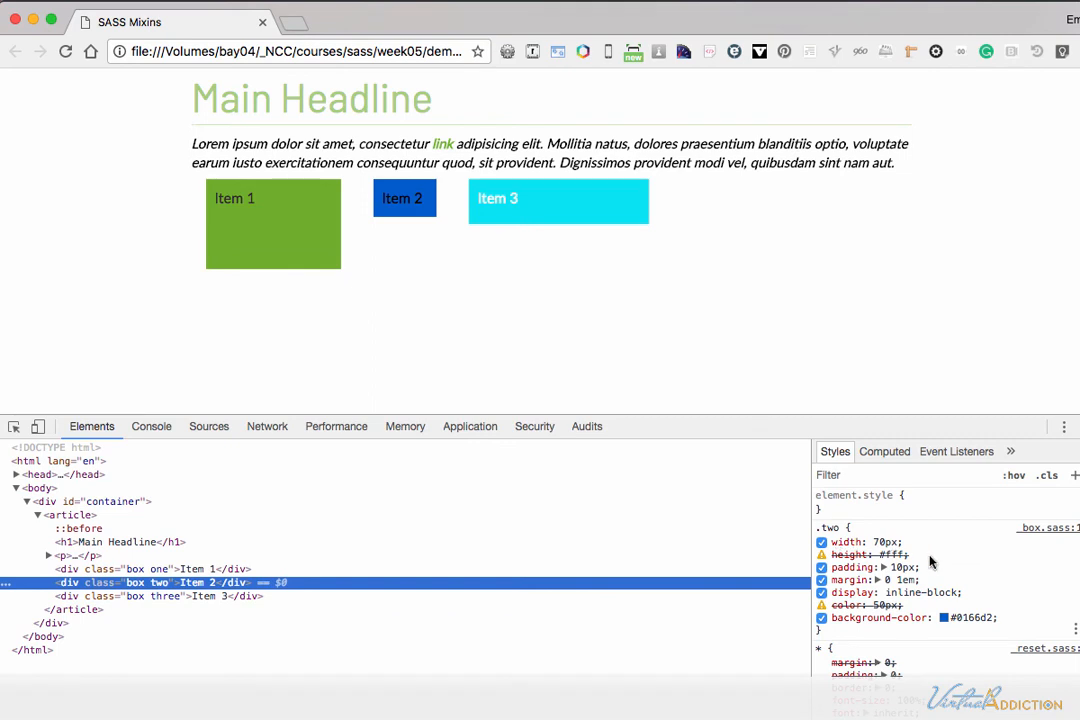
mouse_move(930, 560)
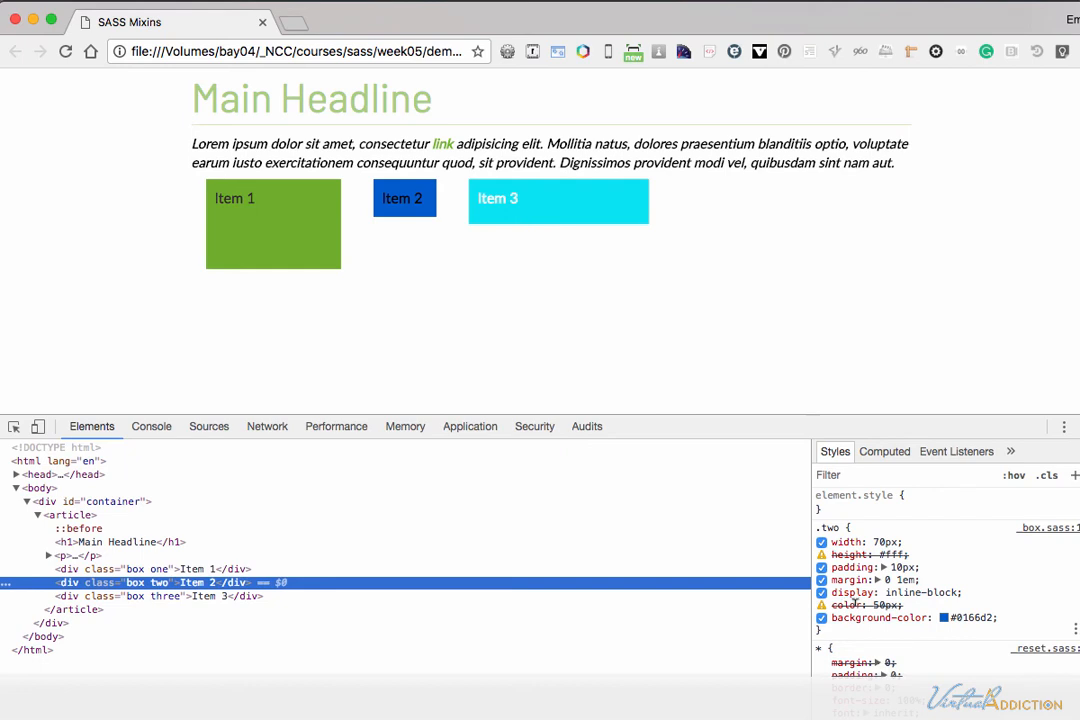
mouse_move(916, 576)
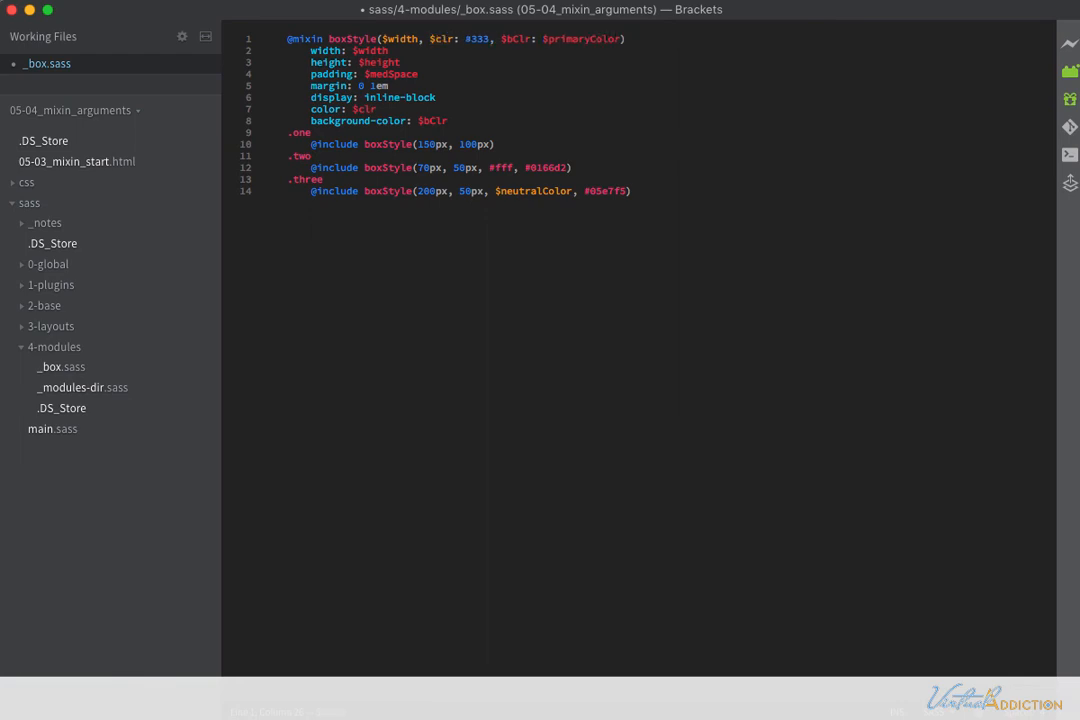
- Move $height after $bClr in the signature and append 50px to the .two and .three includes
text(, $height)
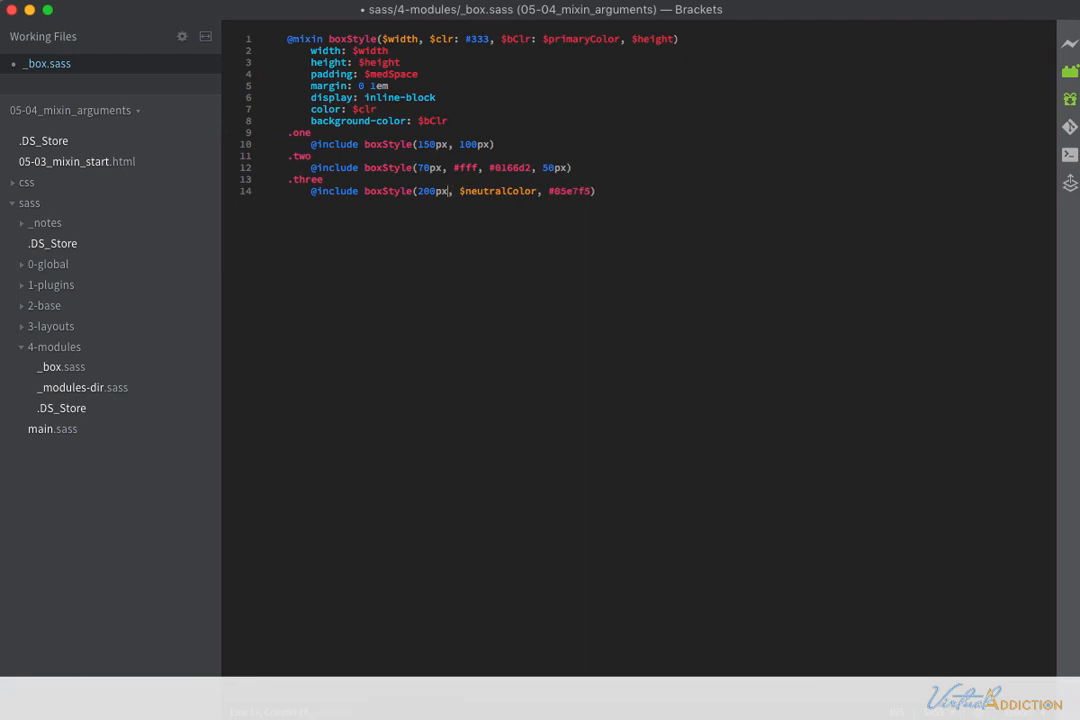
text(, 50px)
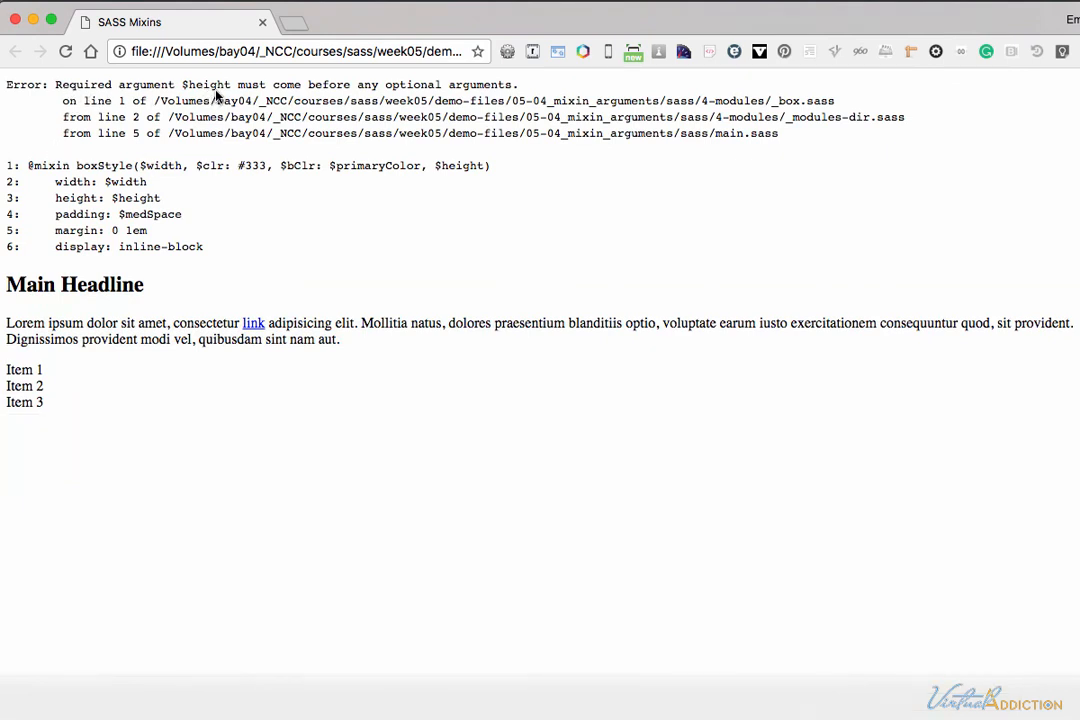
mouse_move(330, 86)
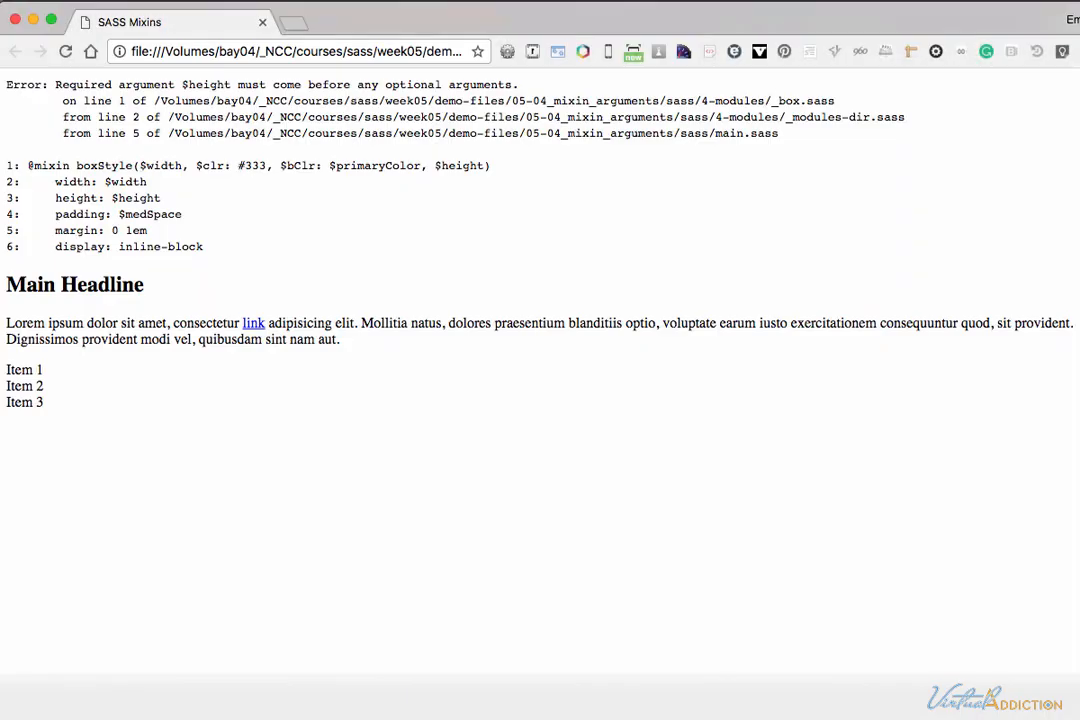
- Reload the page after the $height ordering fix so the three boxes render without errors
click(64, 52)
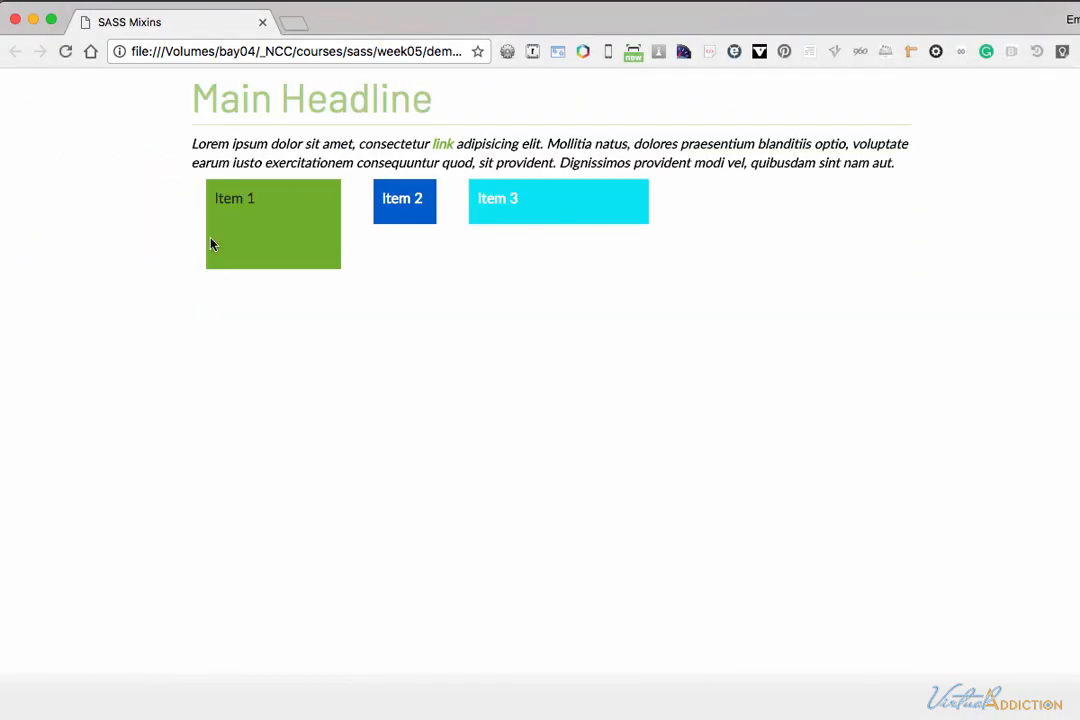